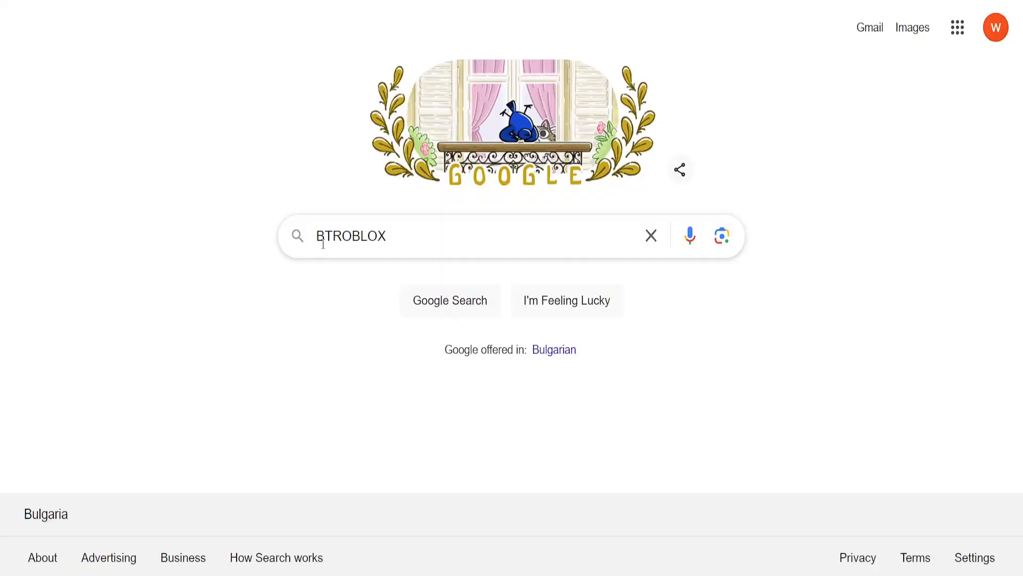
pyautogui.moveTo(449, 301)
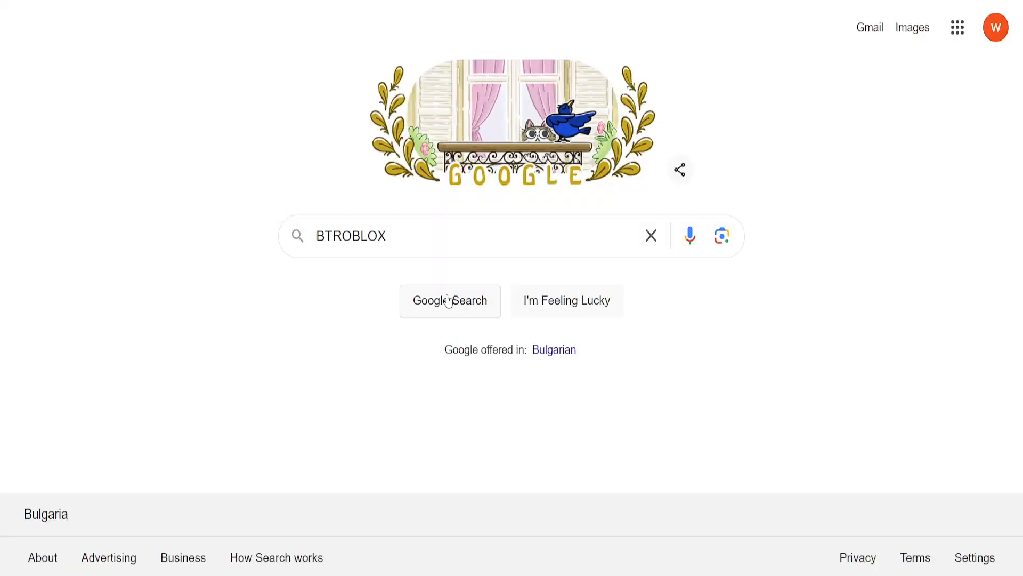
# Step: Search Google for "BTROBLOX" to find its Chrome Web Store listing
pyautogui.click(449, 300)
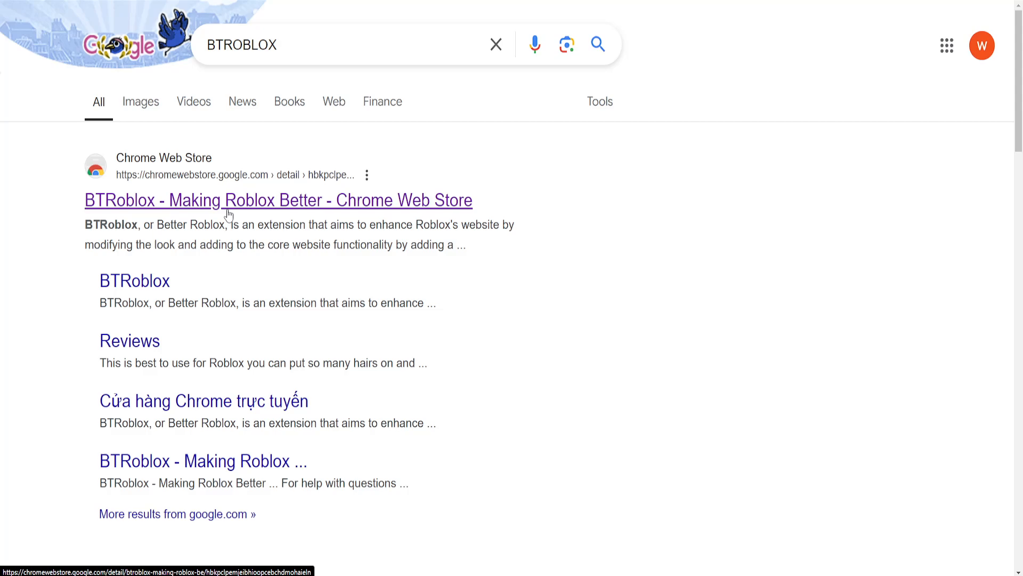
pyautogui.moveTo(162, 198)
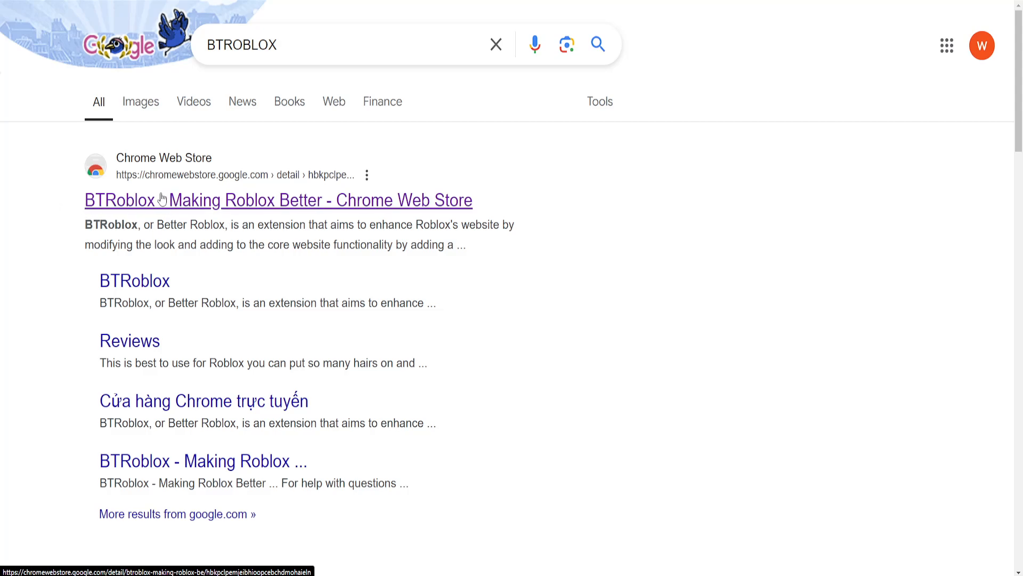
# Step: Add the BTRoblox extension to Chrome from its store page and dismiss the notice
pyautogui.click(278, 200)
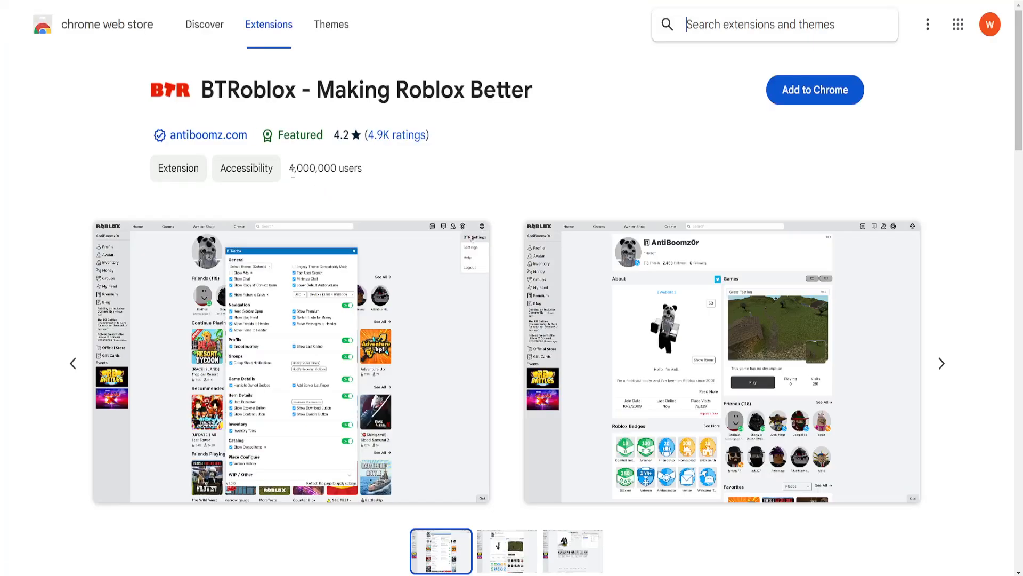
pyautogui.moveTo(805, 101)
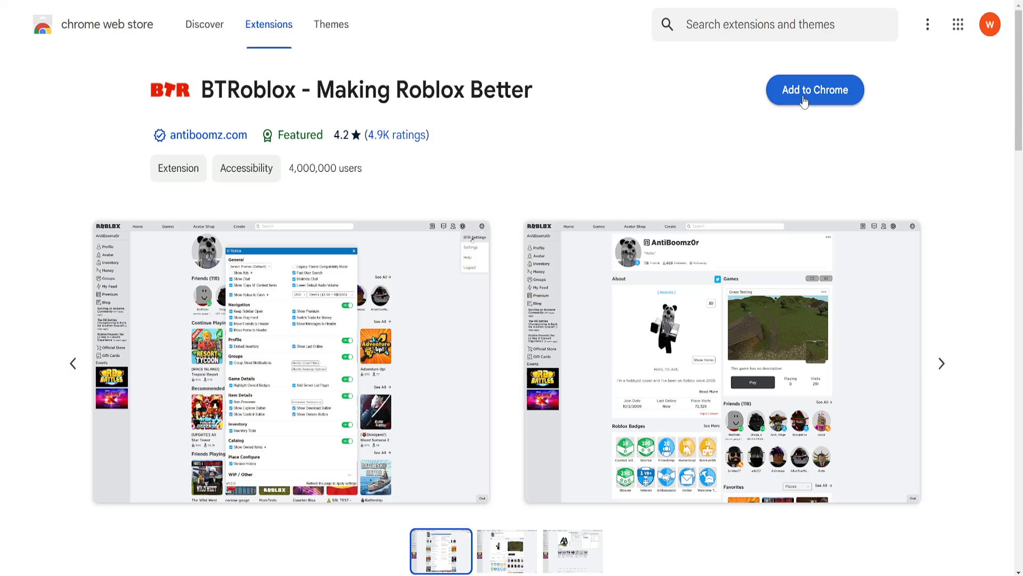
pyautogui.click(815, 89)
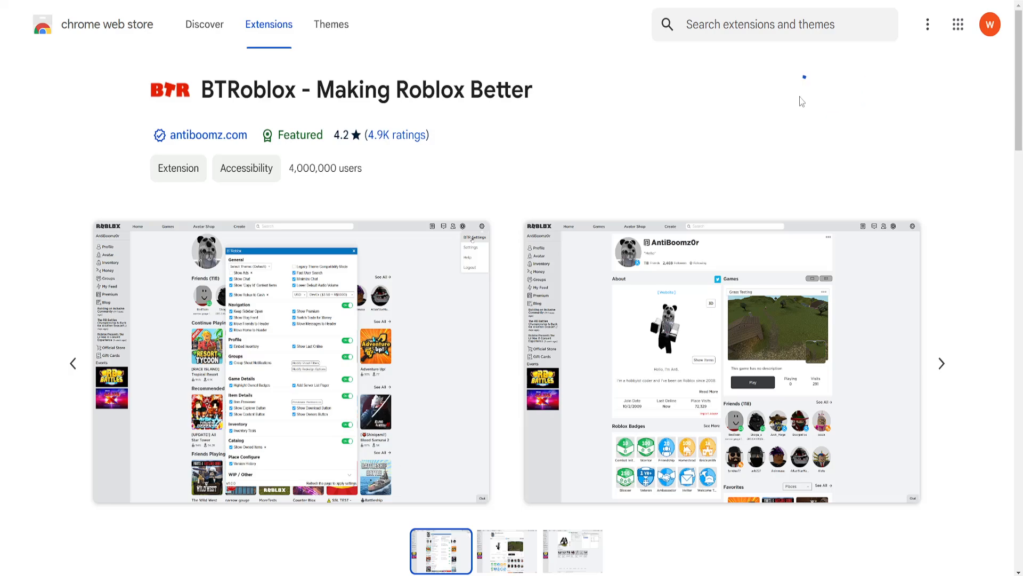
pyautogui.click(805, 77)
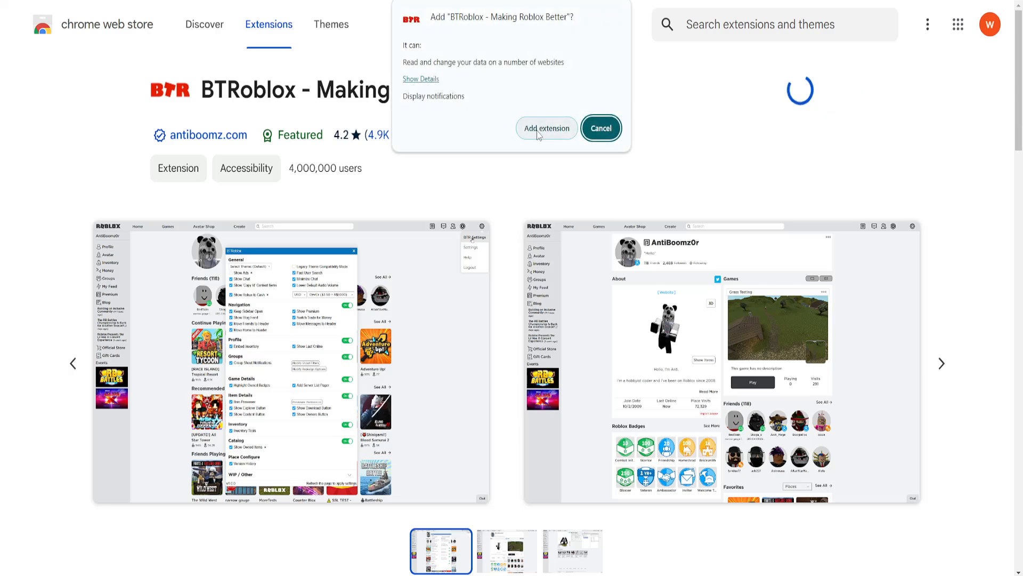
pyautogui.click(546, 128)
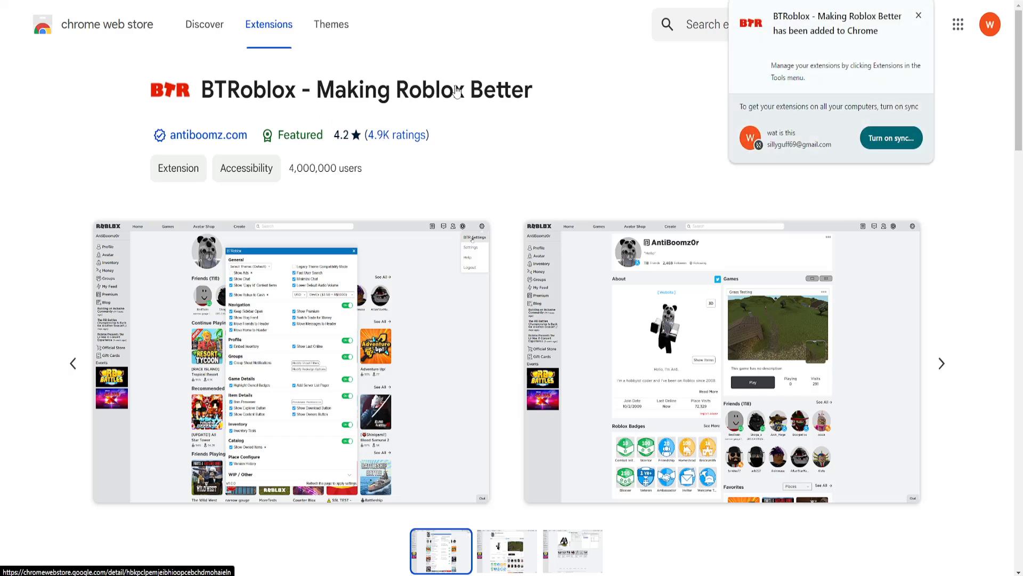
pyautogui.click(918, 15)
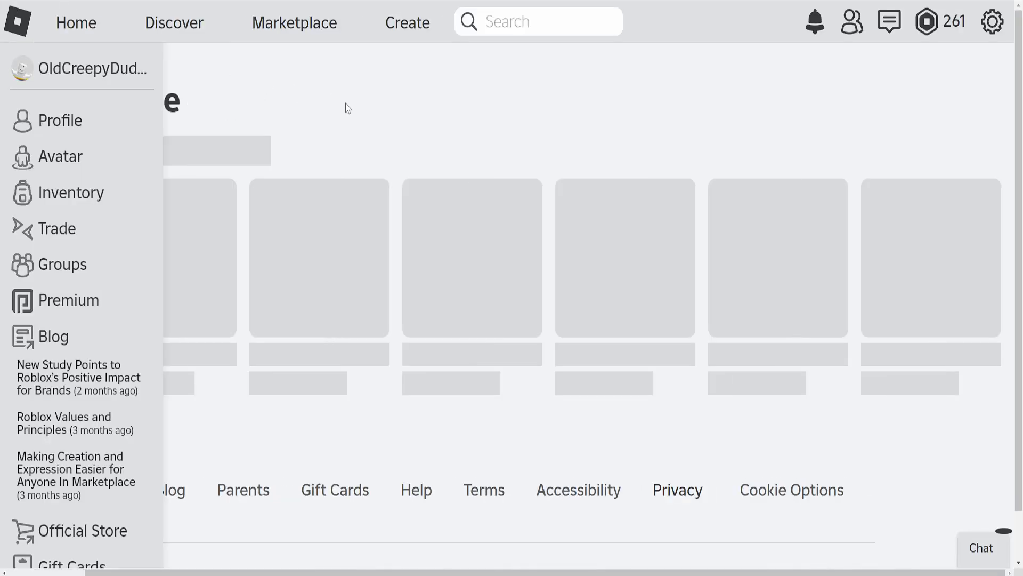
# Step: Bring up the Roblox home page settings menu, now listing a BTR Settings entry
pyautogui.click(588, 232)
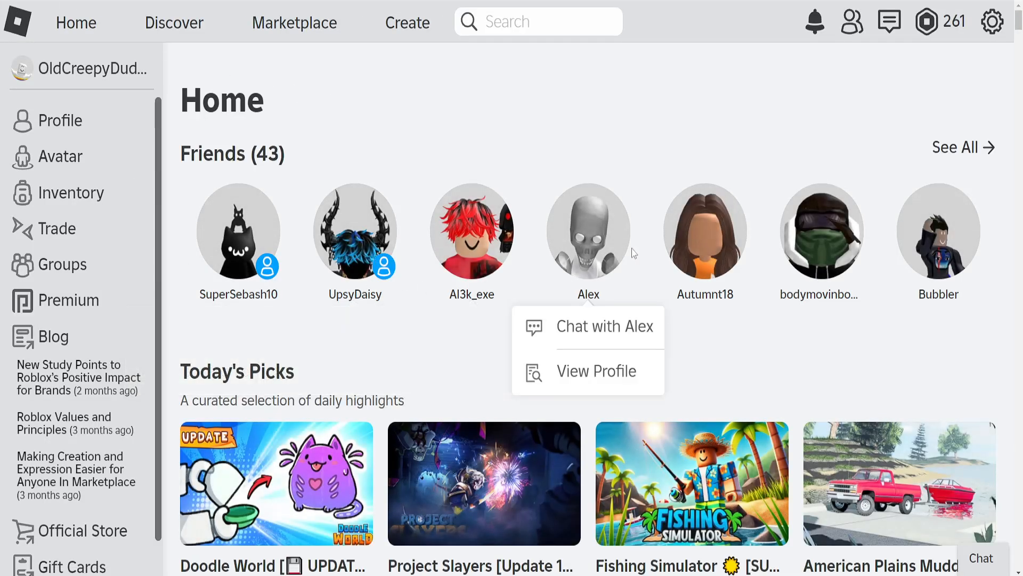
pyautogui.scroll(-3)
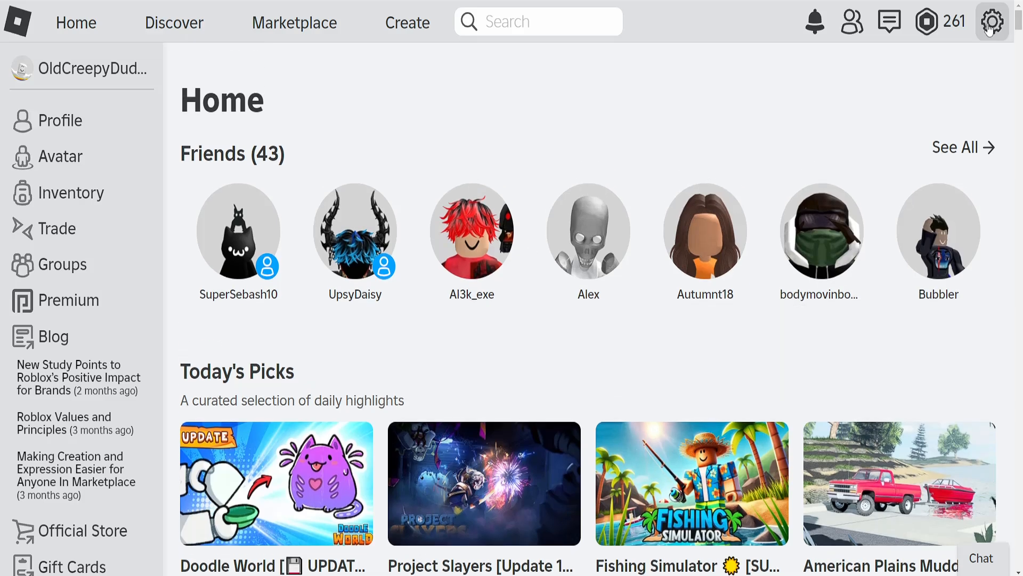
pyautogui.click(991, 21)
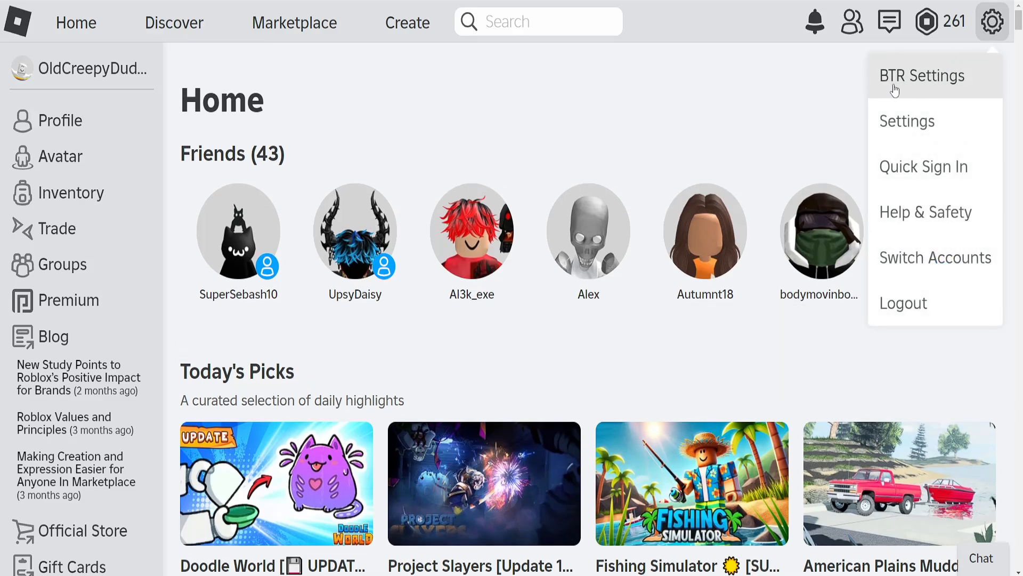
# Step: Enable gamedetails.showServerRegion in BTRoblox's Advanced settings and close the panel
pyautogui.click(922, 76)
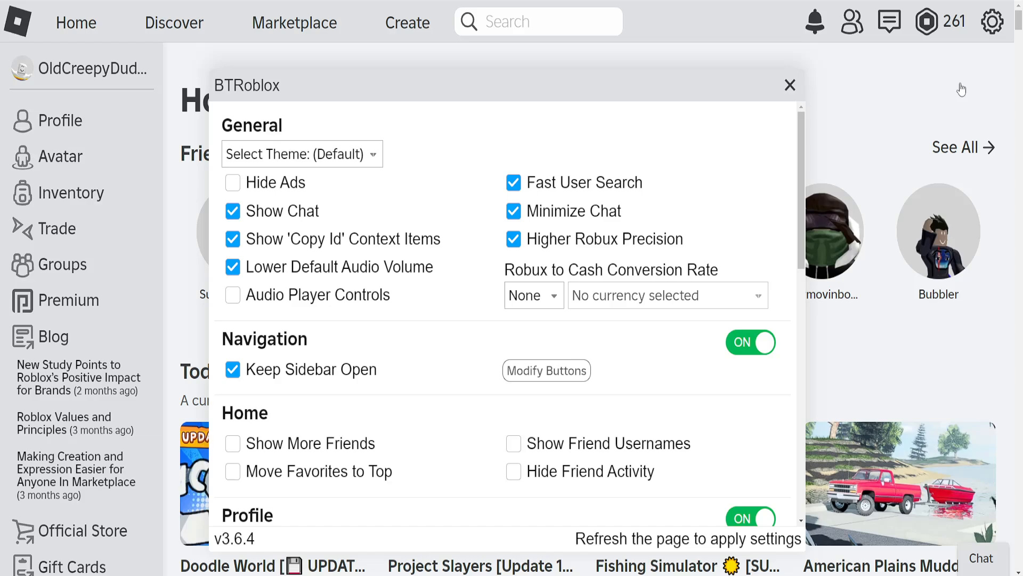
pyautogui.scroll(-3)
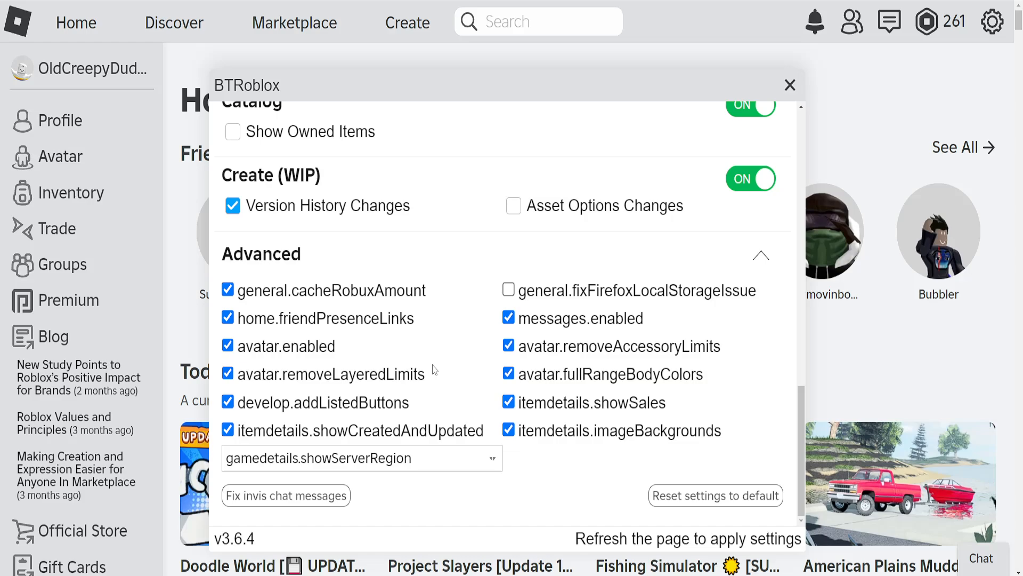
pyautogui.moveTo(325, 464)
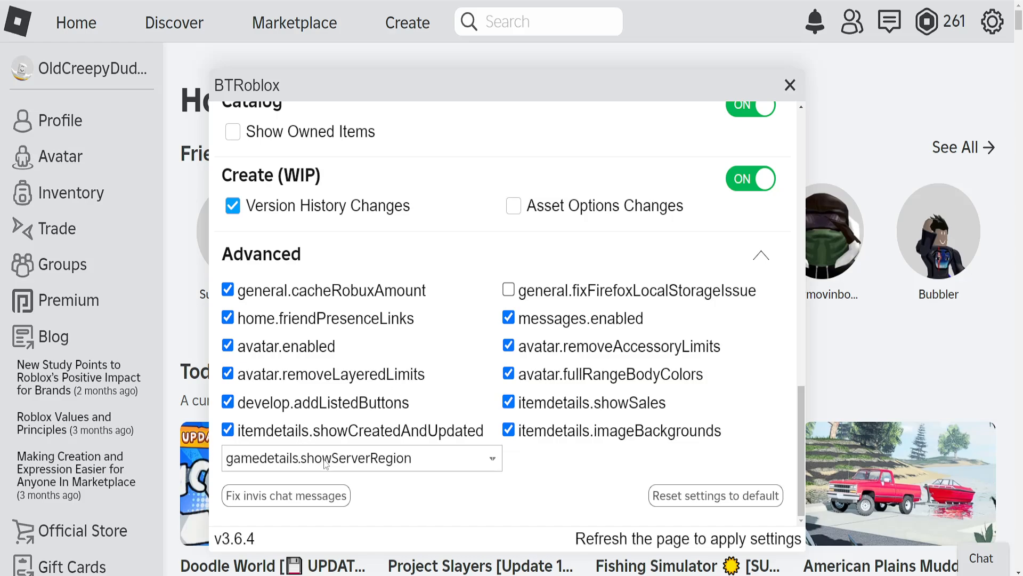
pyautogui.moveTo(388, 465)
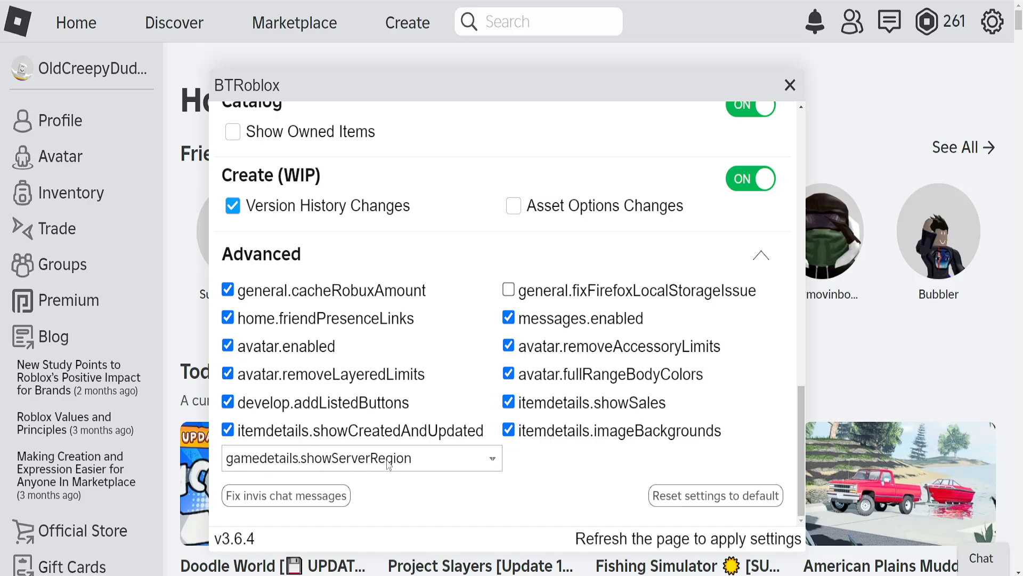
pyautogui.click(361, 457)
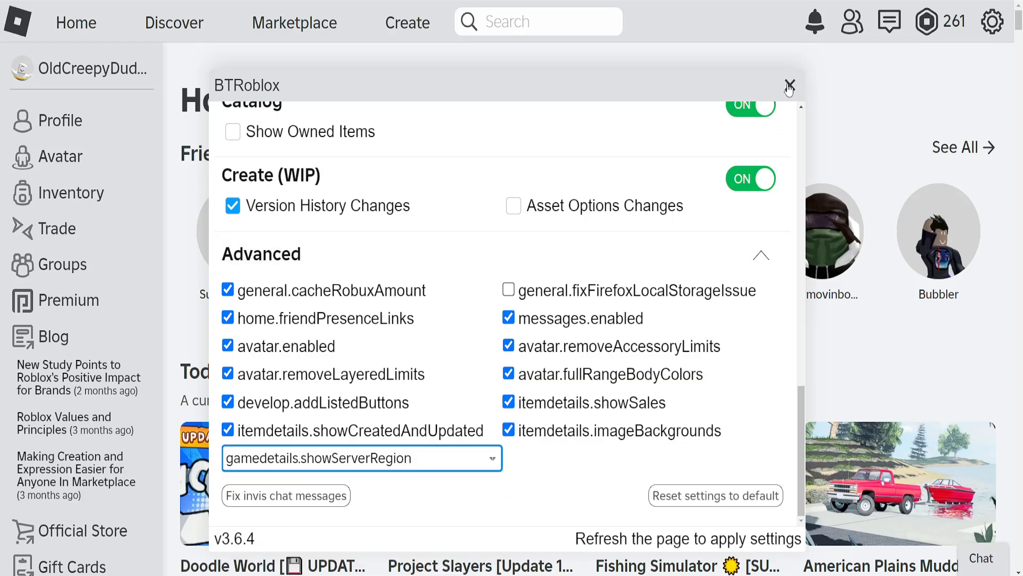
pyautogui.click(789, 85)
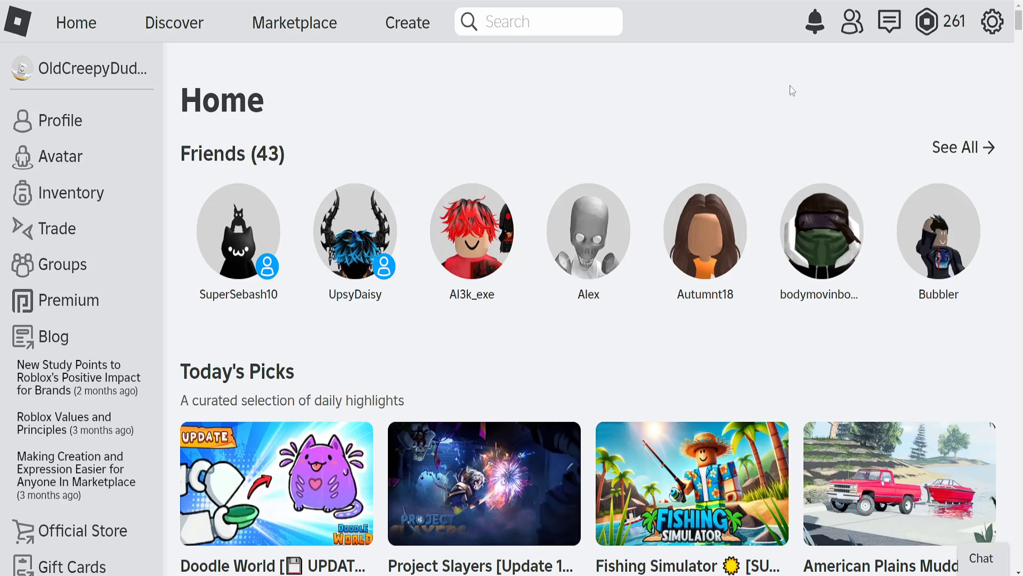
# Step: Scroll to the pet simulator game's description and stats on its page
pyautogui.scroll(-3)
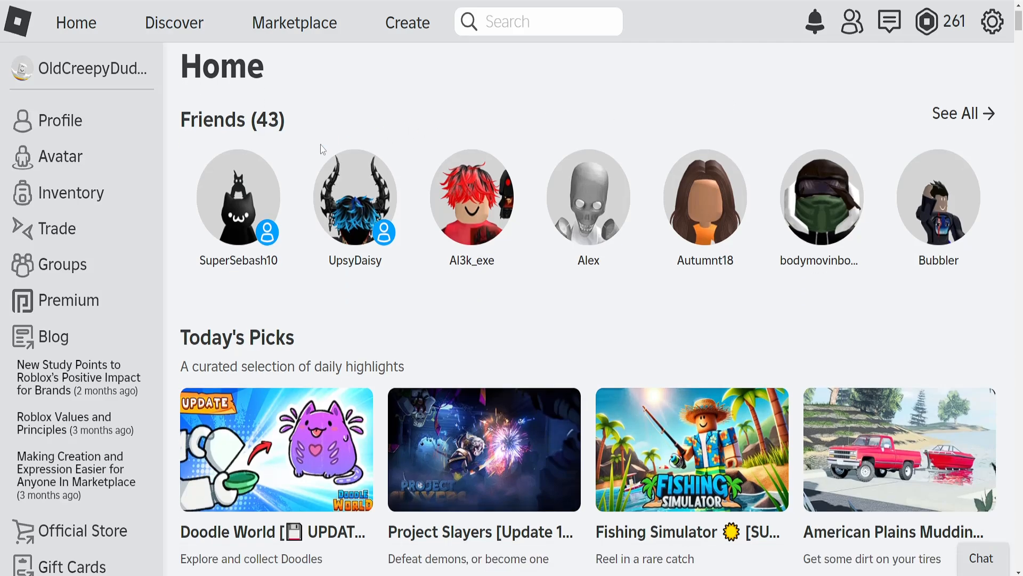
pyautogui.scroll(-3)
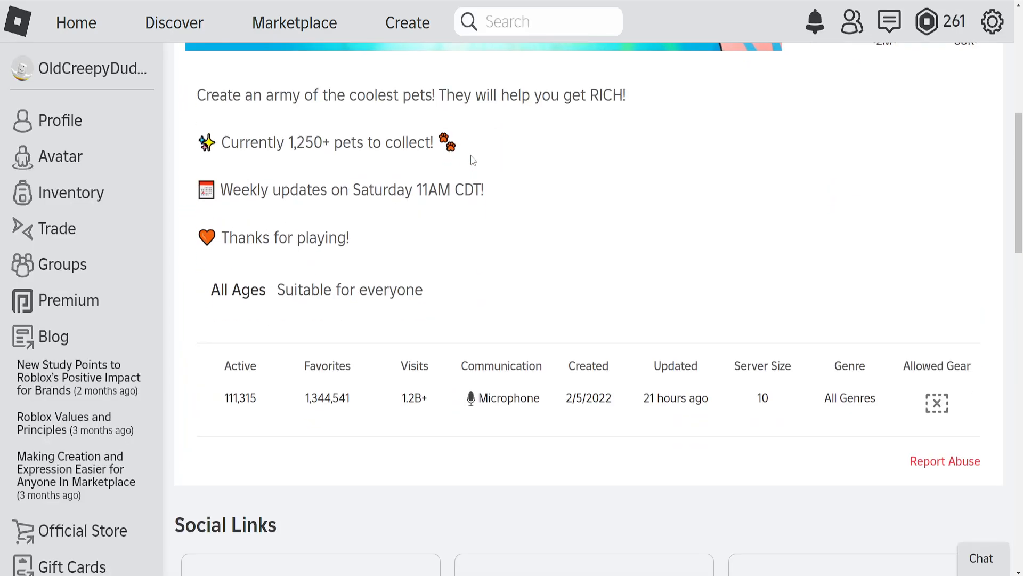
# Step: Tick Exclude Full Servers and browse the server list showing regions like Japan and Germany
pyautogui.scroll(-3)
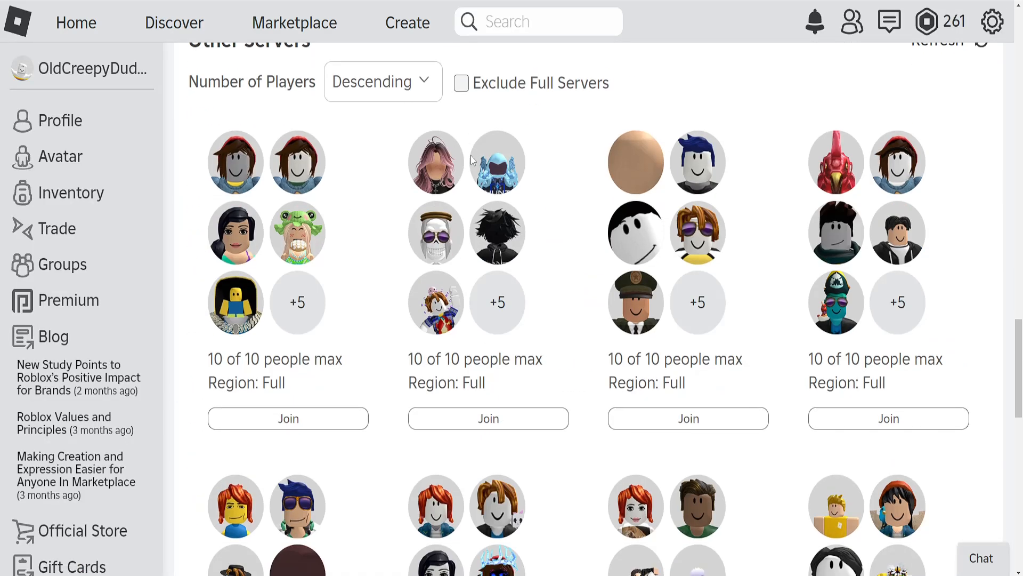
pyautogui.moveTo(461, 83)
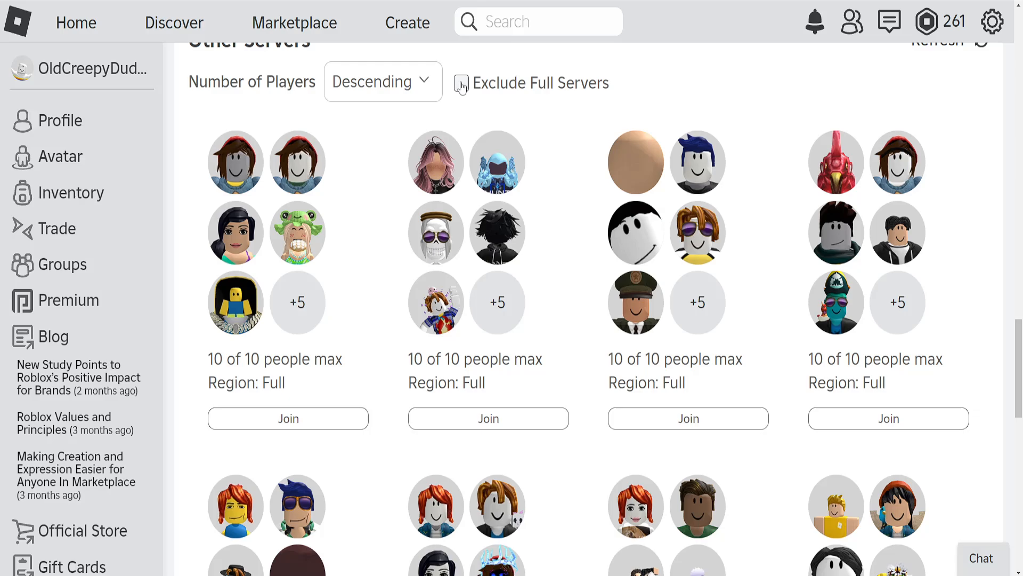
pyautogui.click(462, 84)
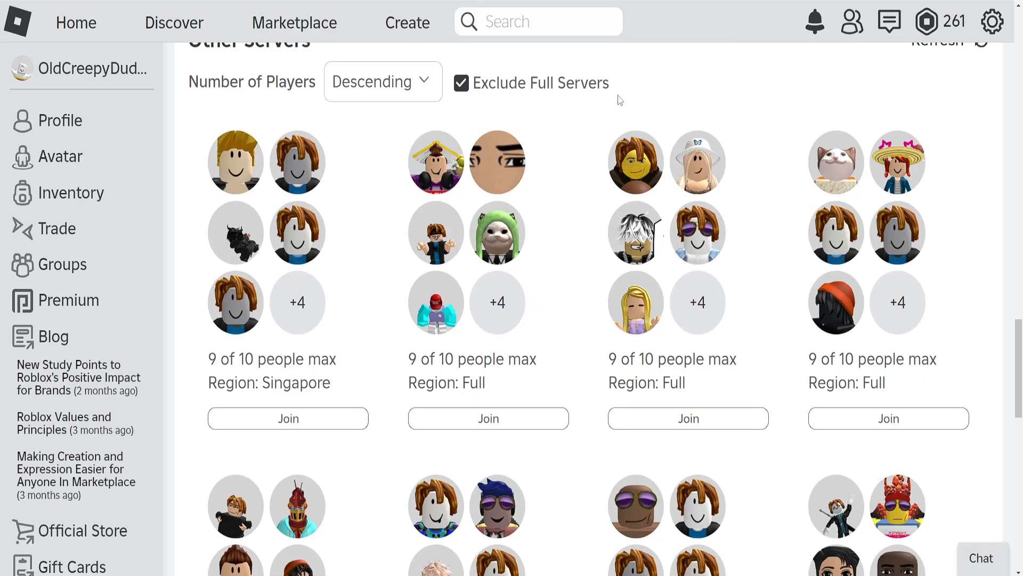
pyautogui.moveTo(293, 382)
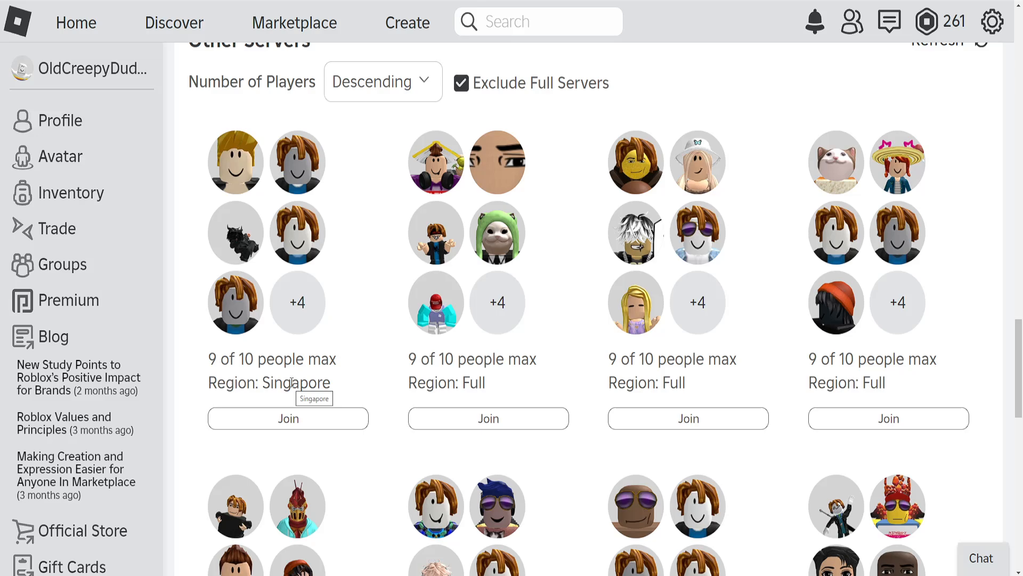
pyautogui.scroll(-3)
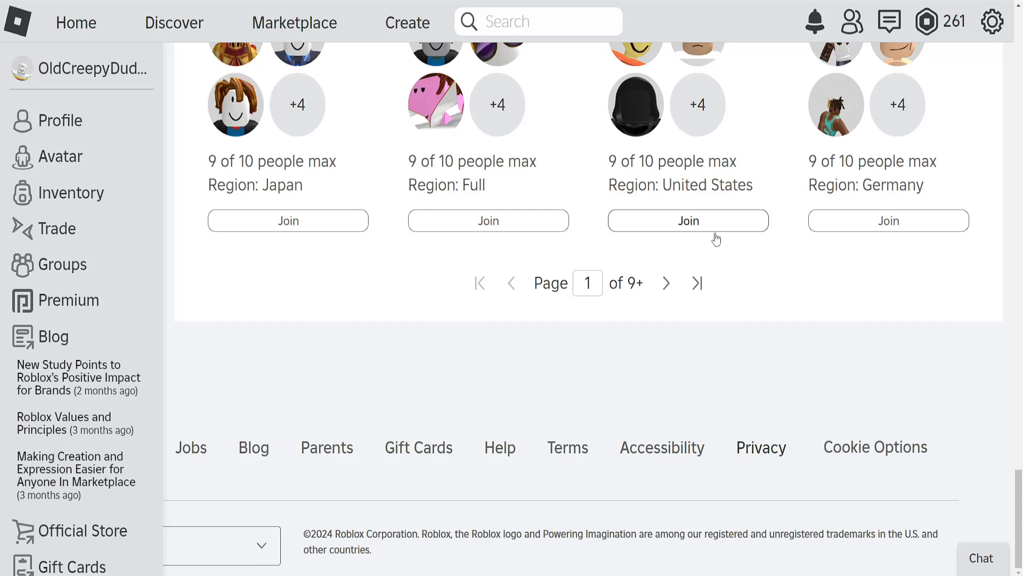
pyautogui.moveTo(694, 180)
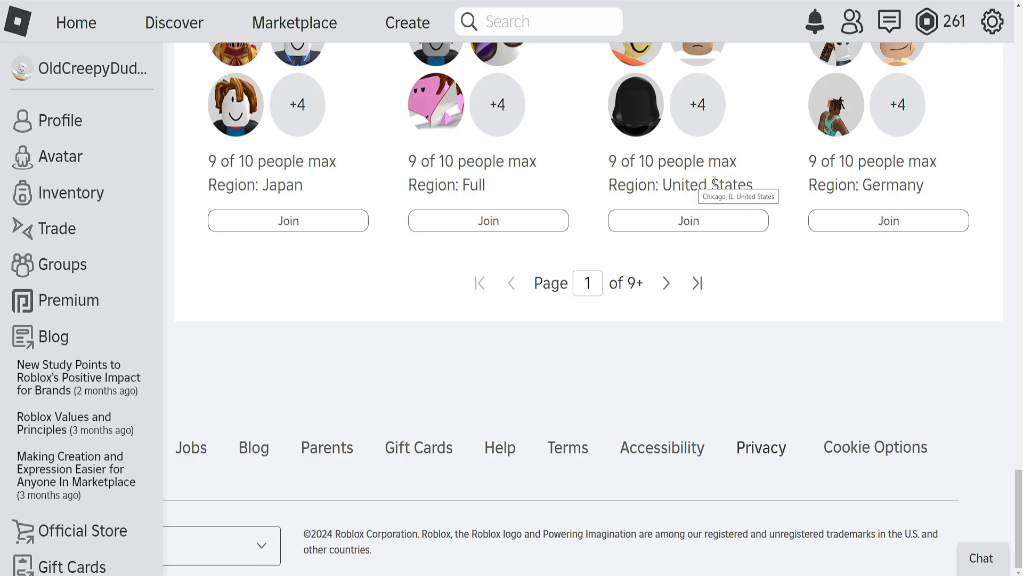
pyautogui.moveTo(287, 194)
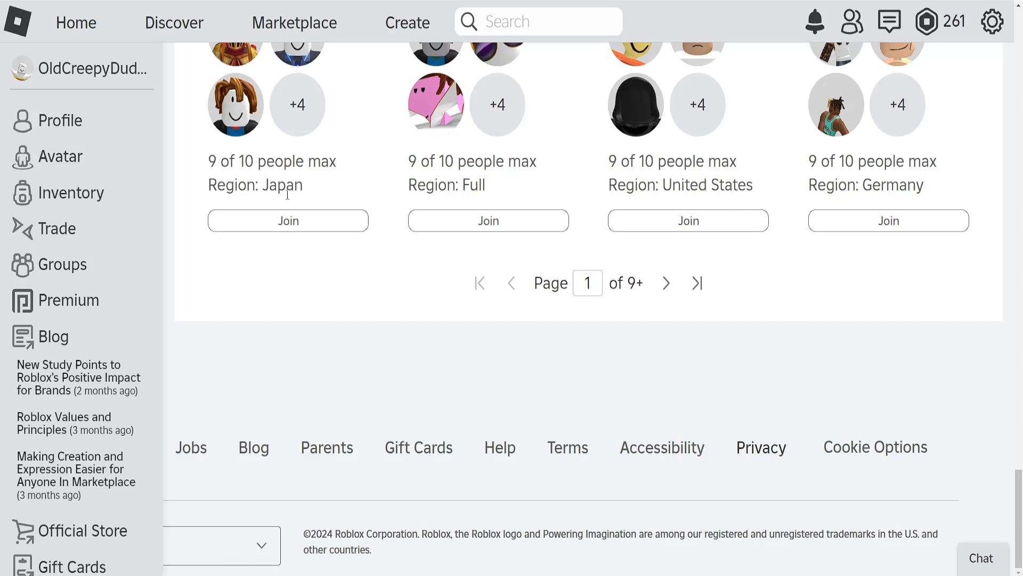
pyautogui.scroll(3)
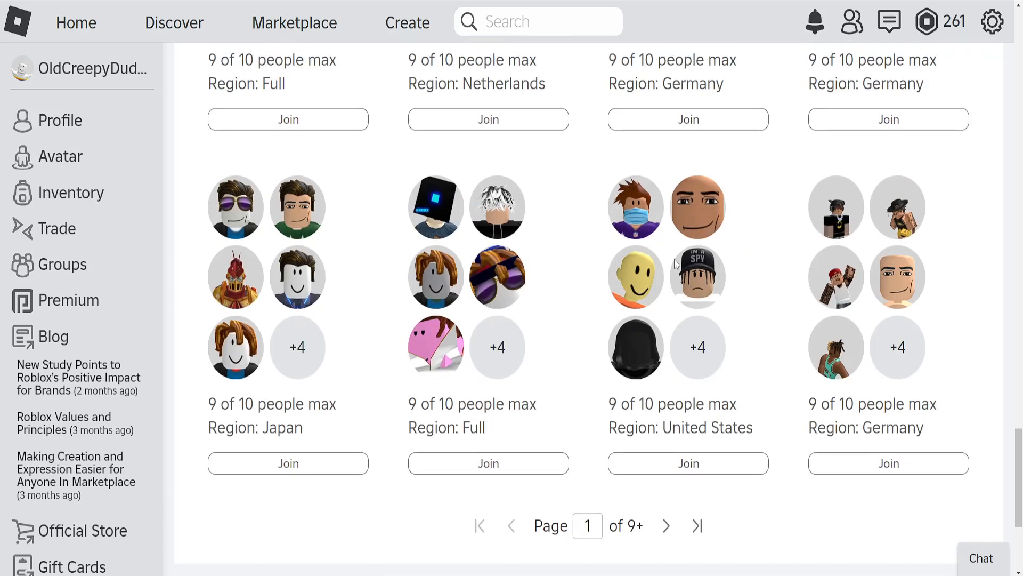